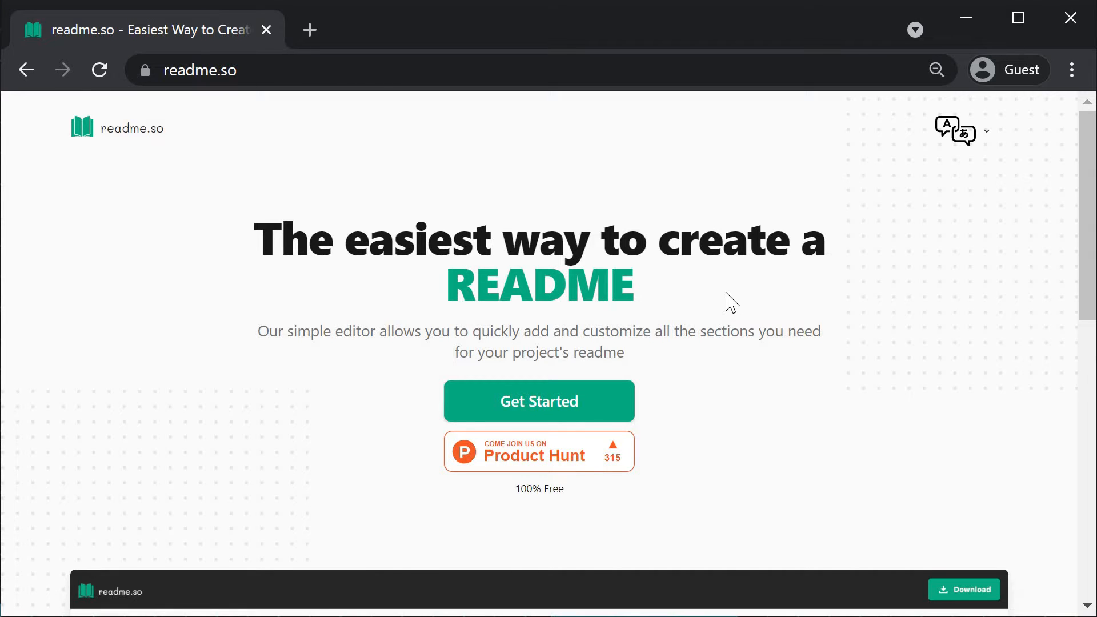
# Get Started from the readme.so homepage to open the README editor
pyautogui.click(539, 402)
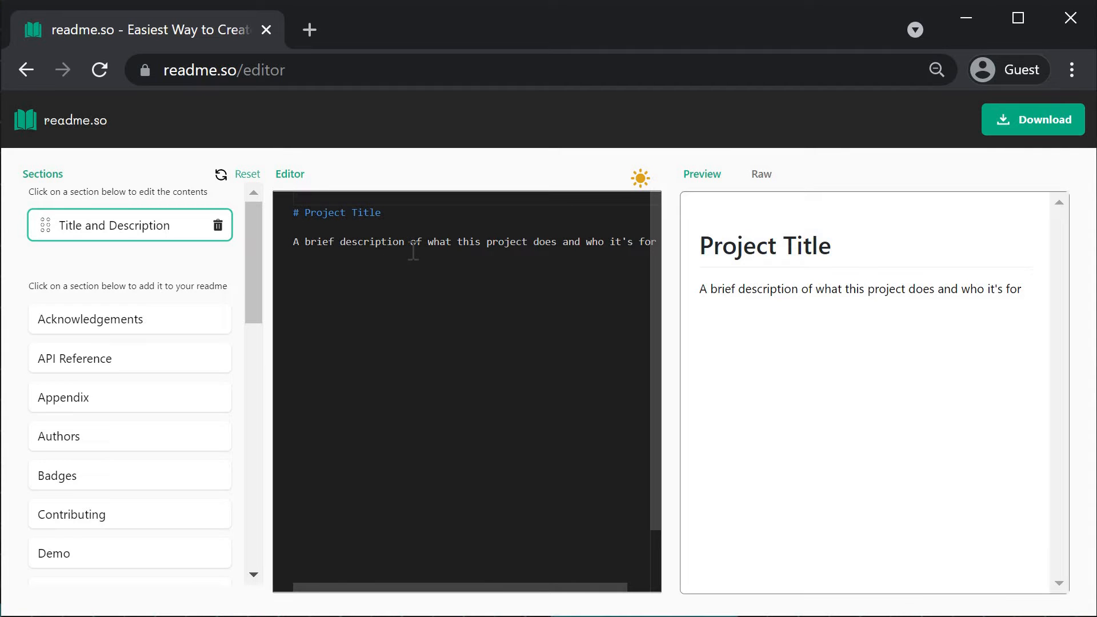
# Replace the 'Project Title' placeholder with 'Codevolution'
pyautogui.doubleClick(342, 212)
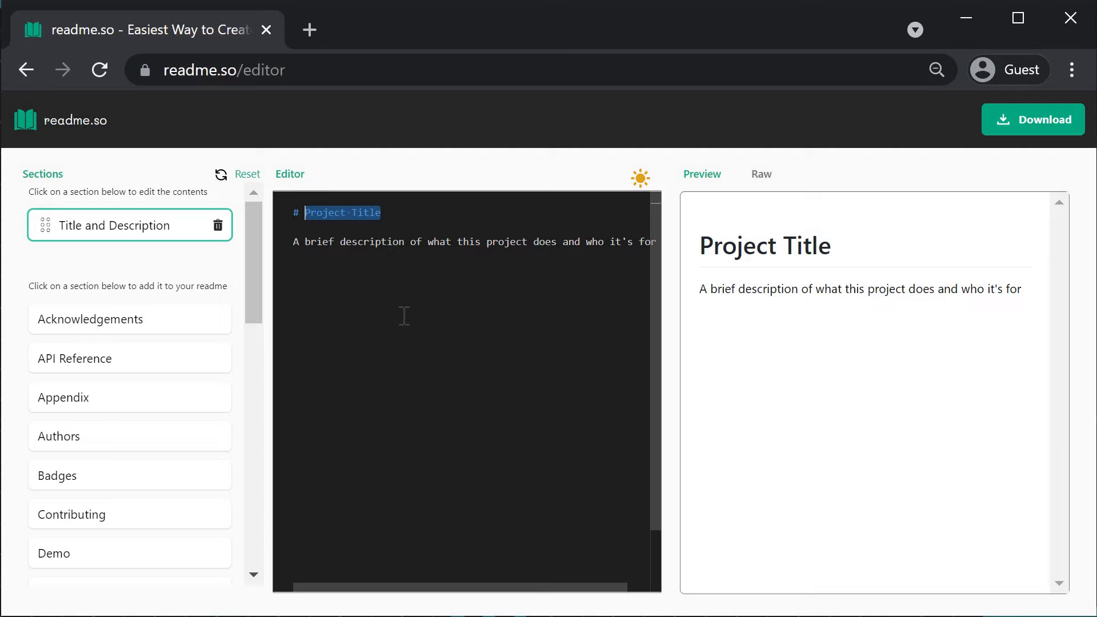
pyautogui.write('Code')
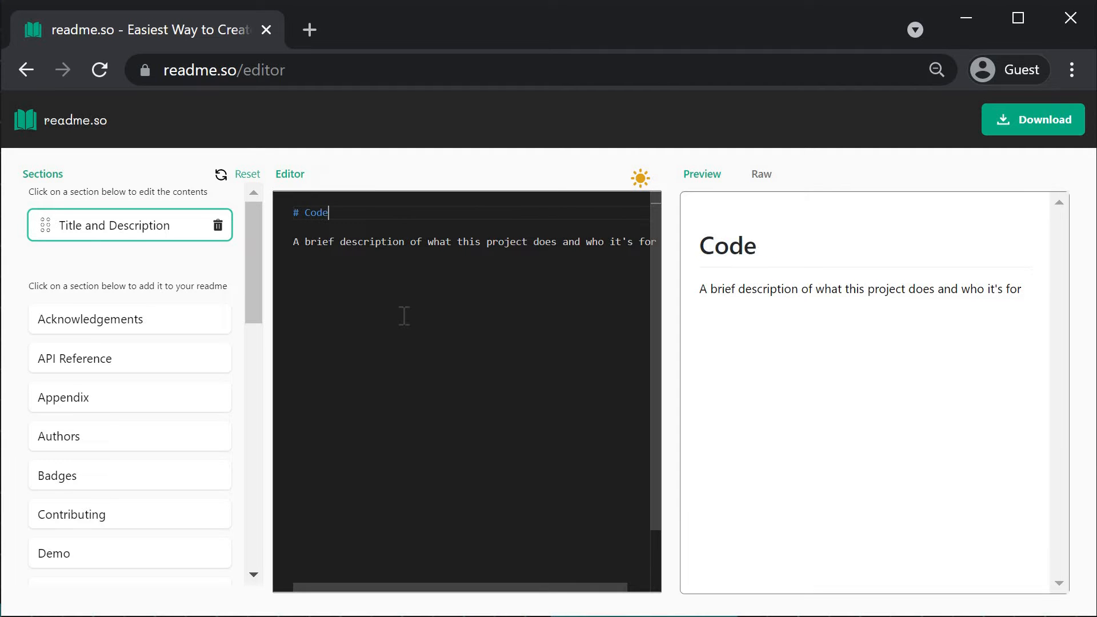
pyautogui.write('volution')
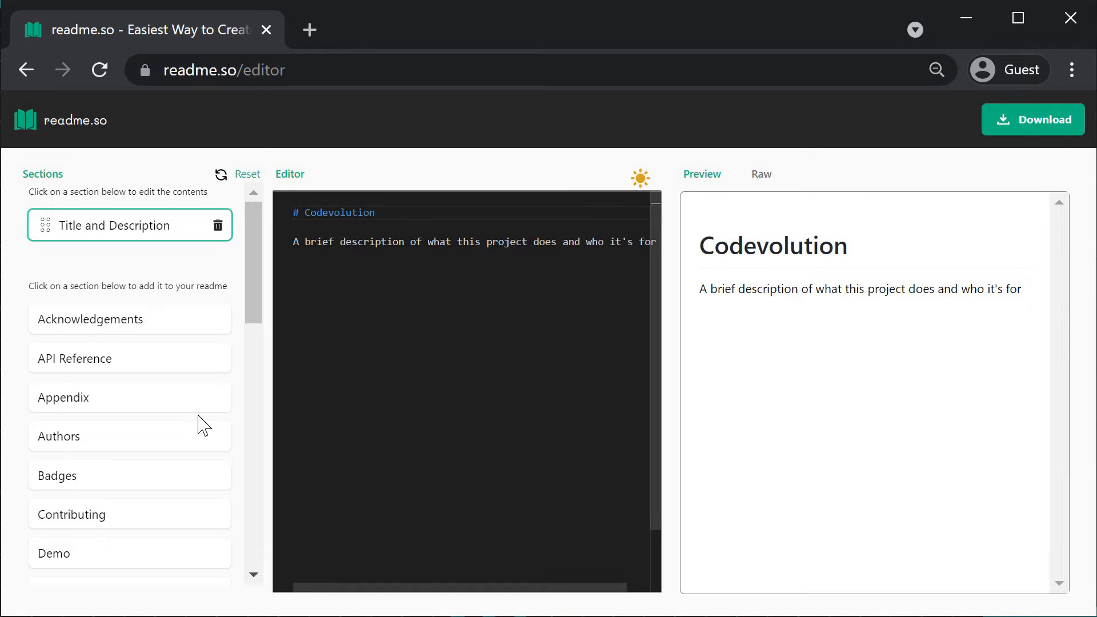
# Add Installation, Features and Logo sections to the README
pyautogui.scroll(-3)
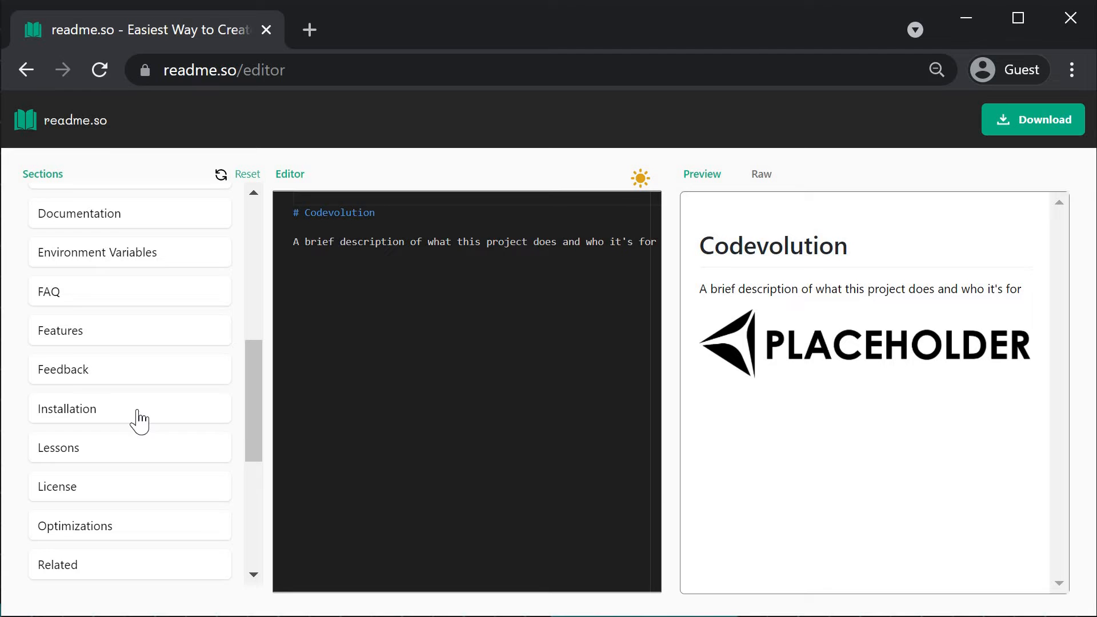
pyautogui.click(67, 408)
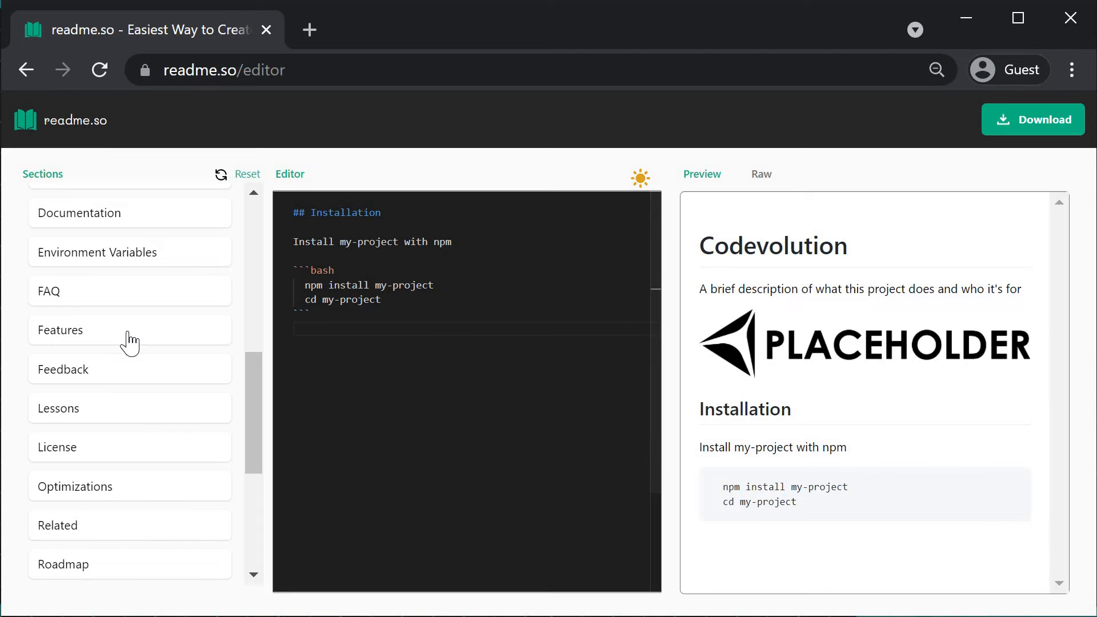
pyautogui.click(62, 331)
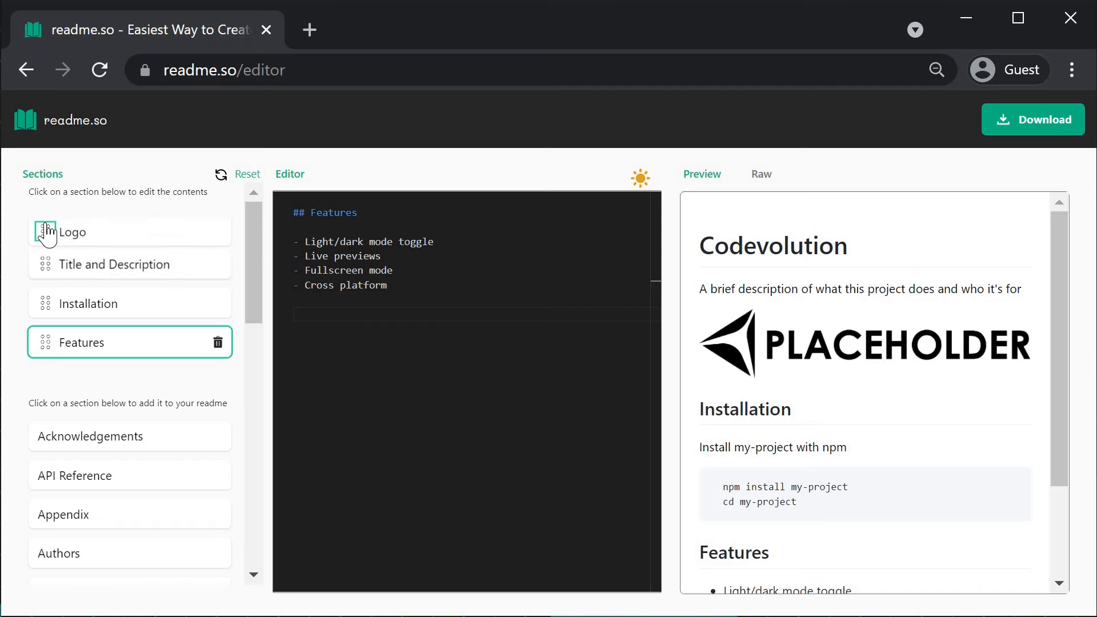
pyautogui.click(72, 229)
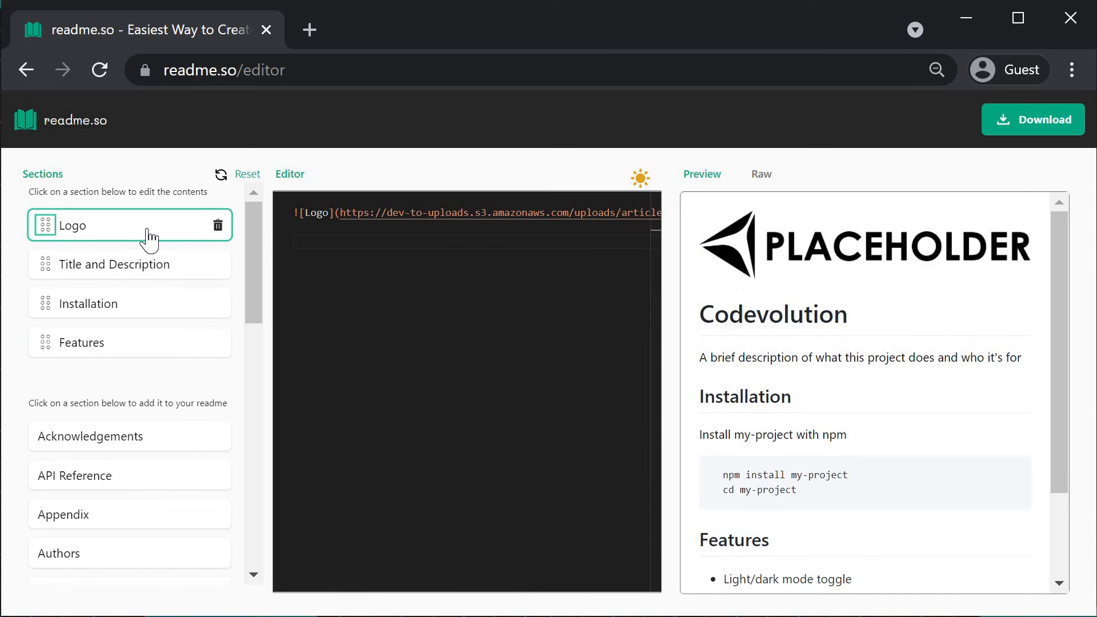
pyautogui.scroll(-3)
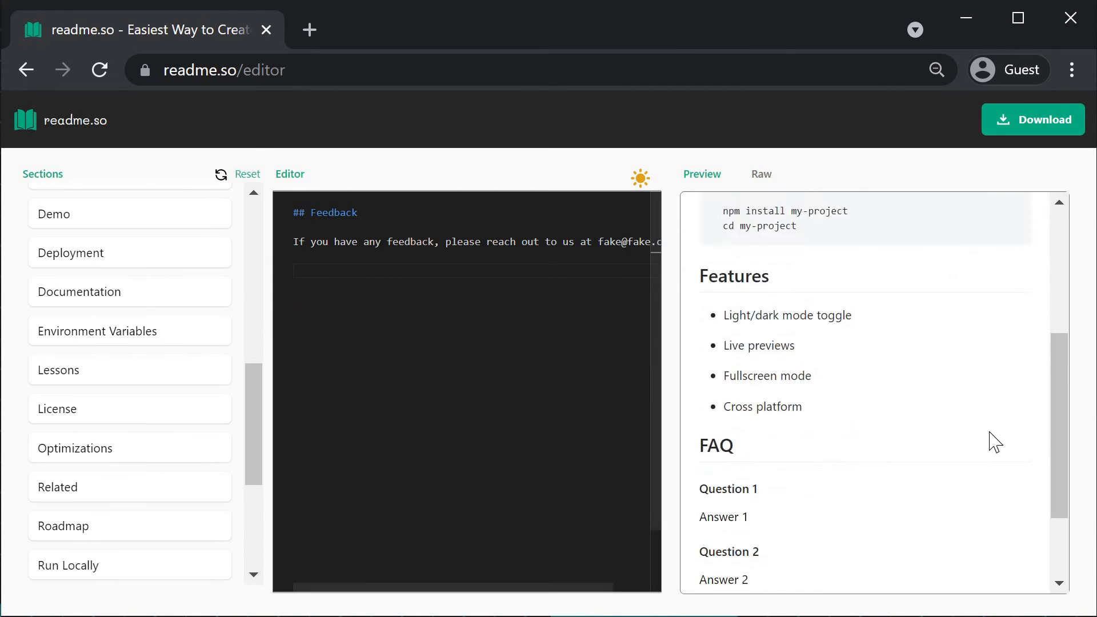
# Scroll the preview to check the FAQ and Feedback sections after Features
pyautogui.scroll(-3)
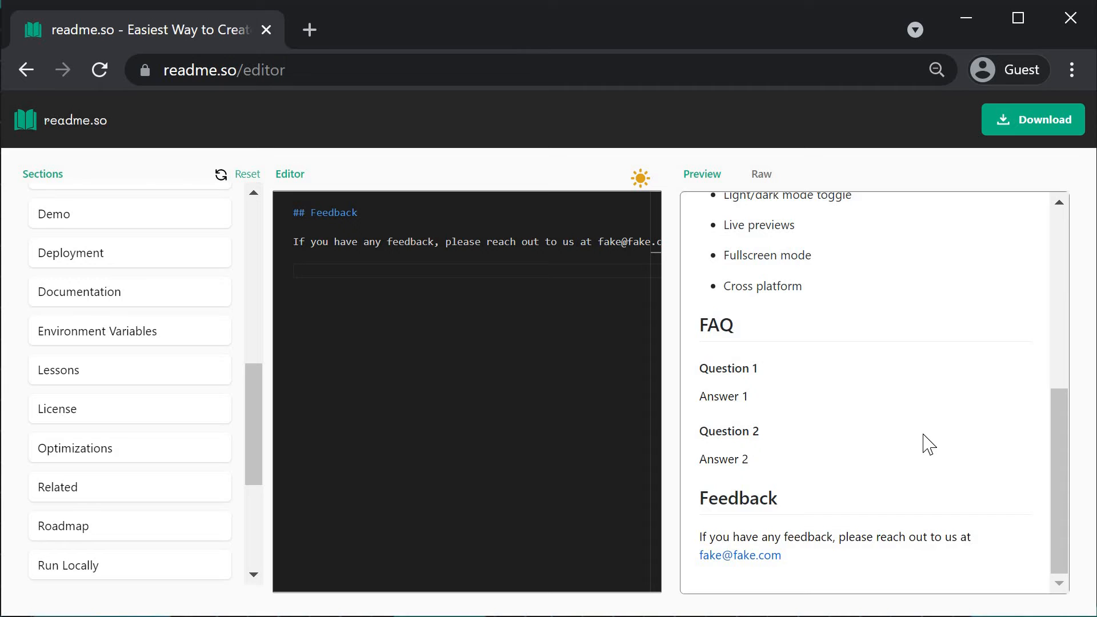
pyautogui.moveTo(1033, 119)
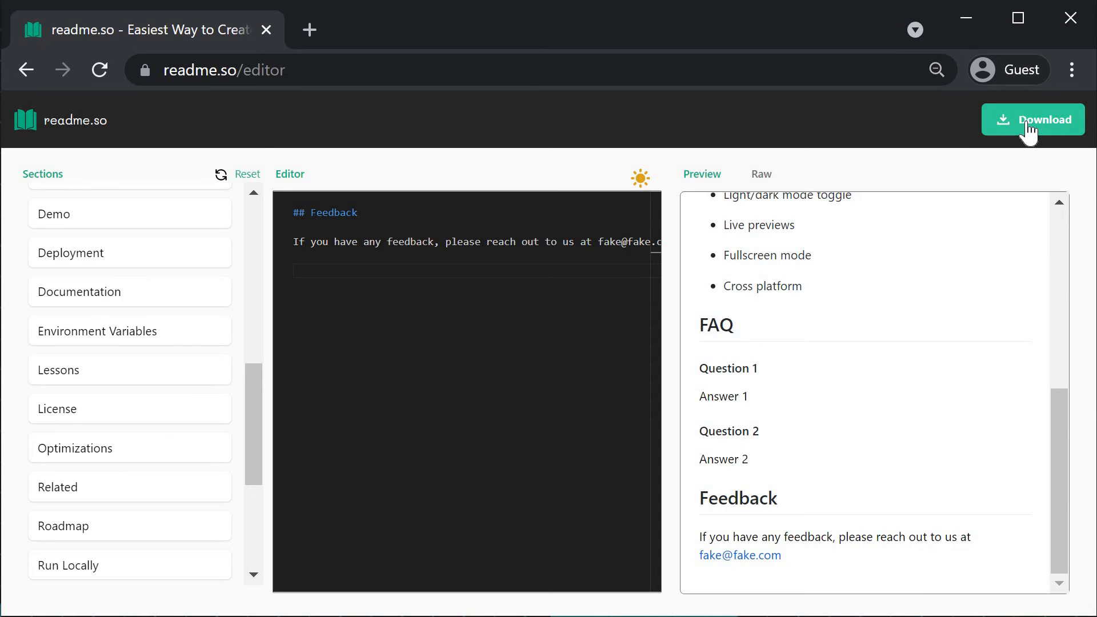
# Download the README as the Markdown file 'README (1).md'
pyautogui.click(1033, 118)
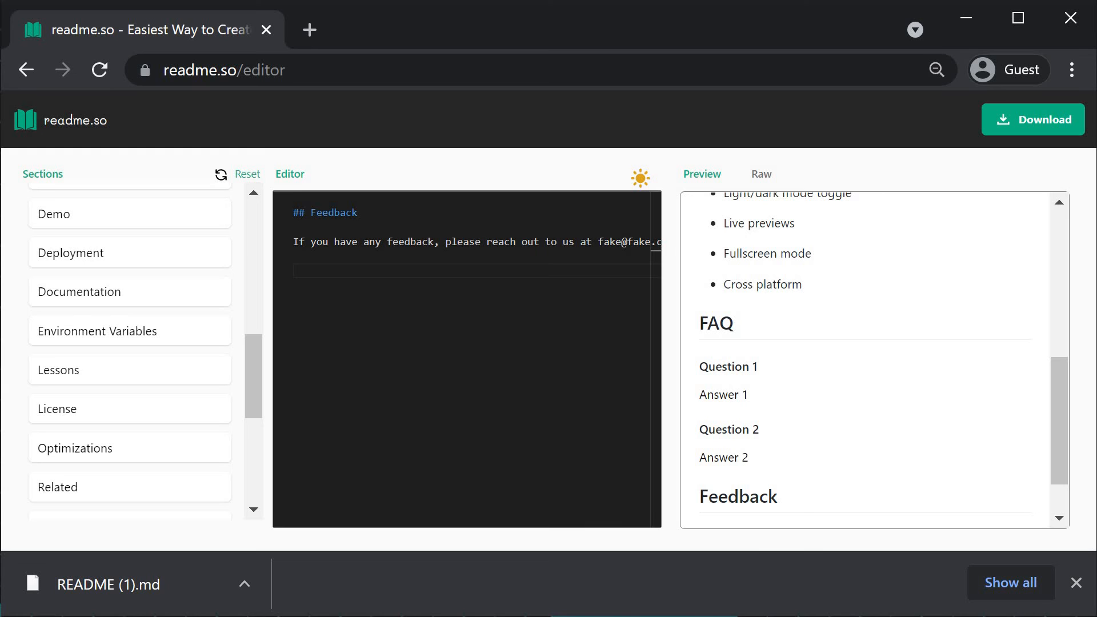
pyautogui.moveTo(236, 529)
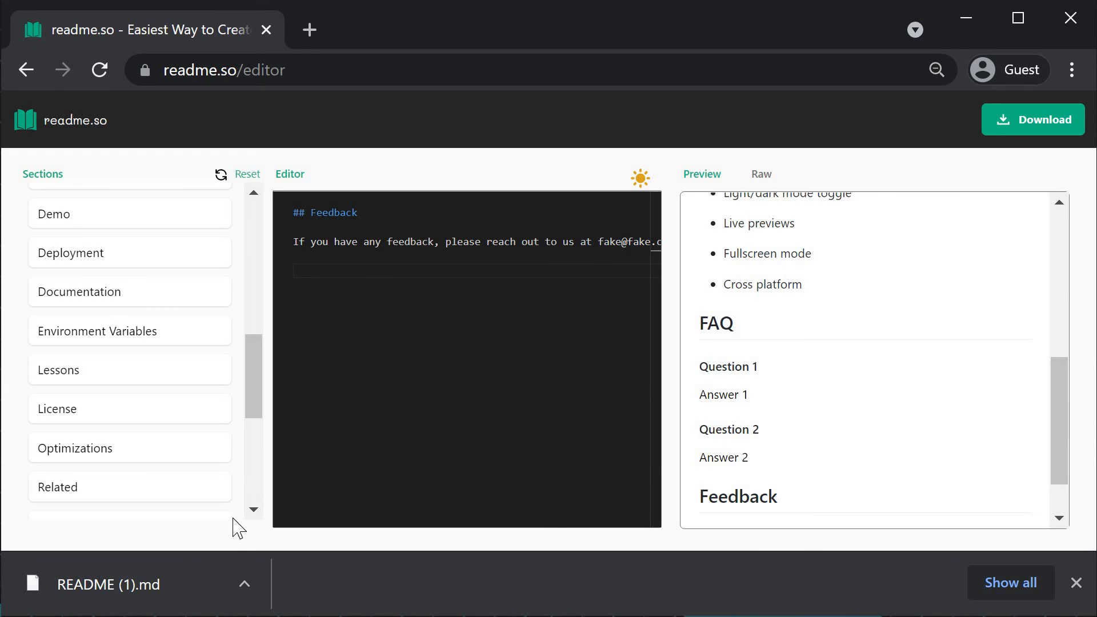